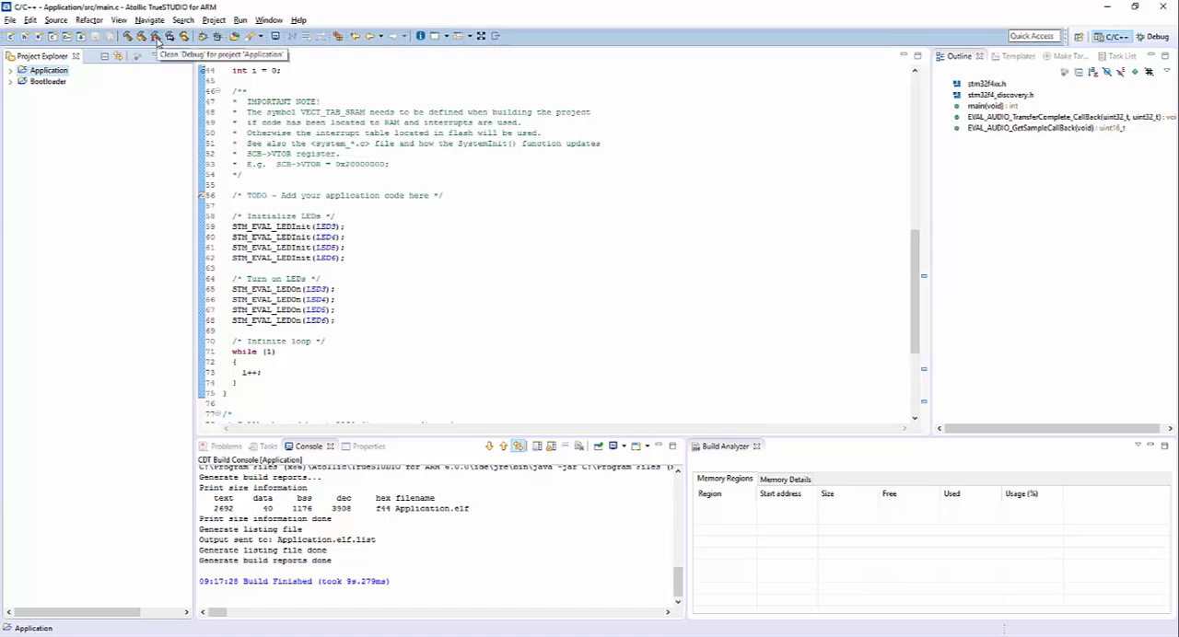
Step: Clean and rebuild Application sequentially, then bring up its project properties
click(155, 37)
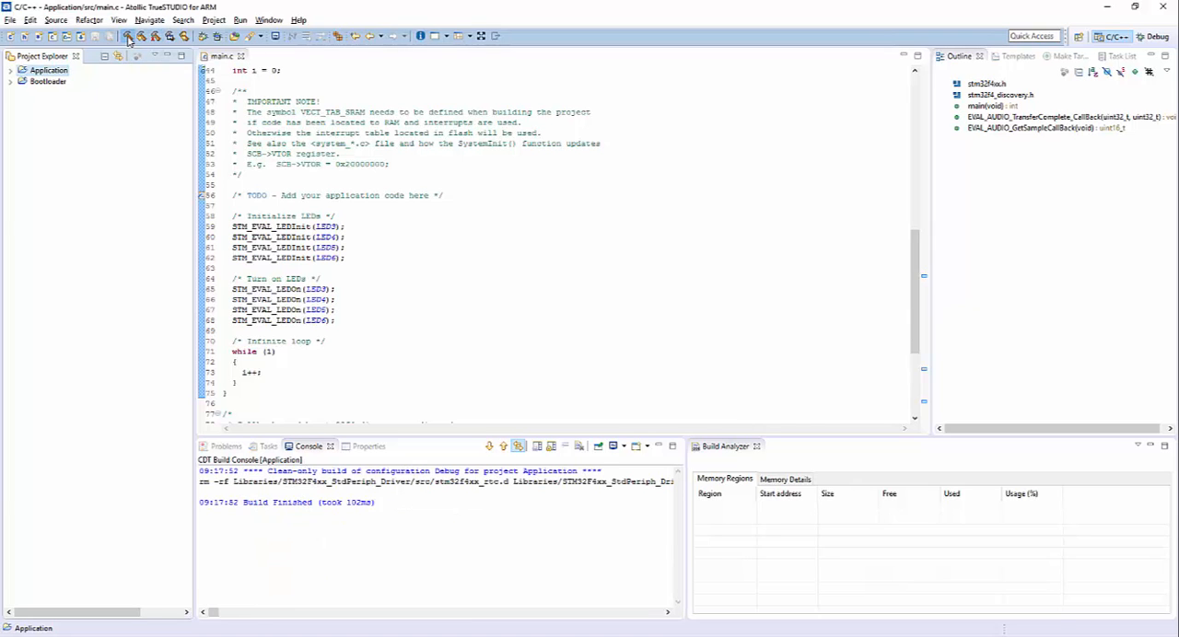
click(128, 37)
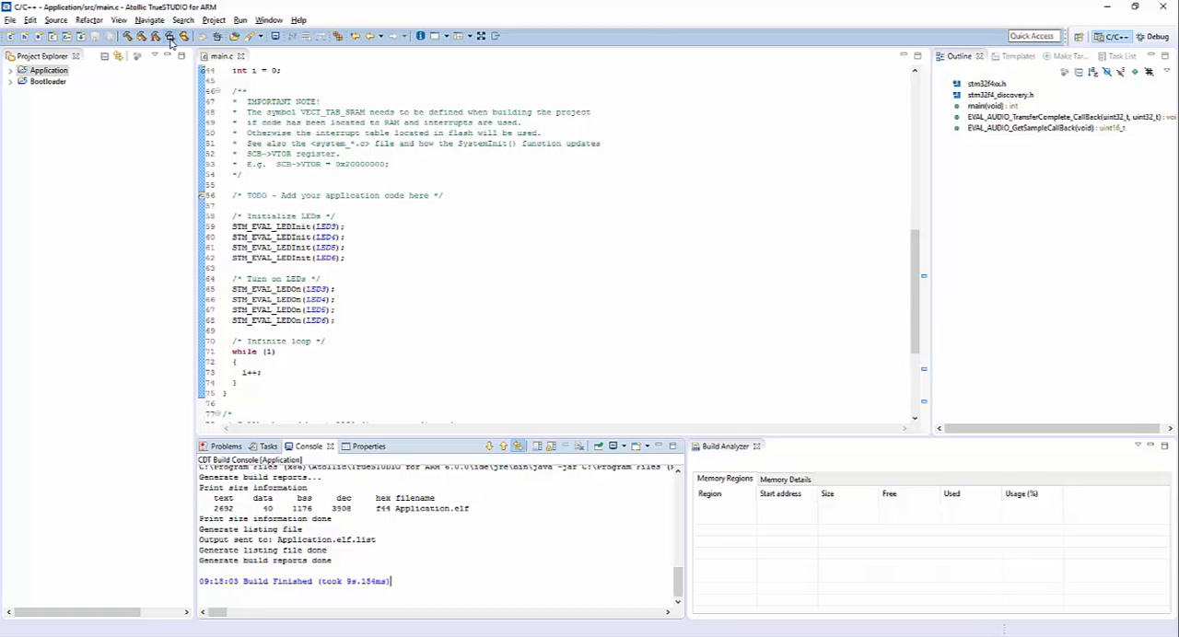
click(170, 37)
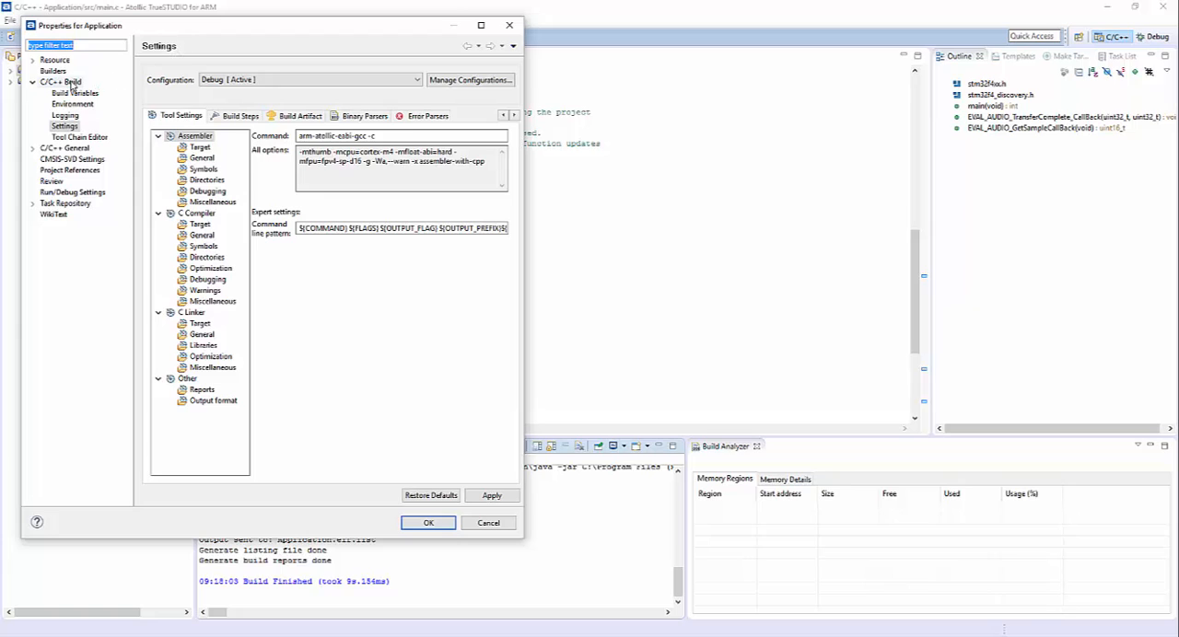
Step: Enable parallel build with the optimal job count in C/C++ Build > Behavior and apply it
click(61, 81)
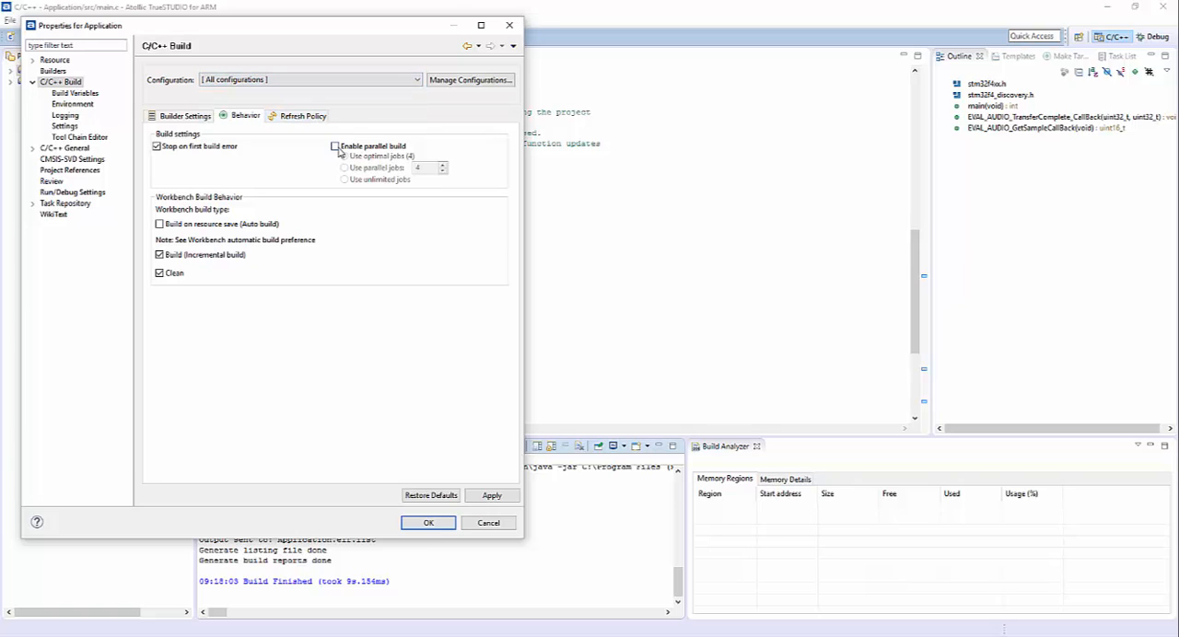
click(335, 148)
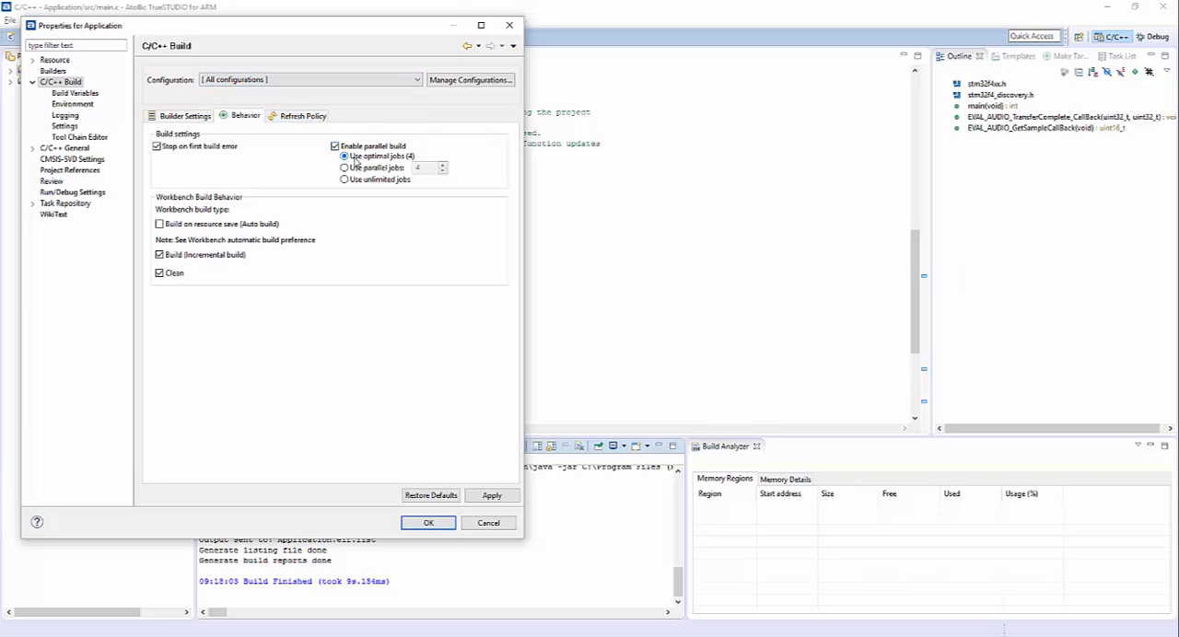
click(344, 168)
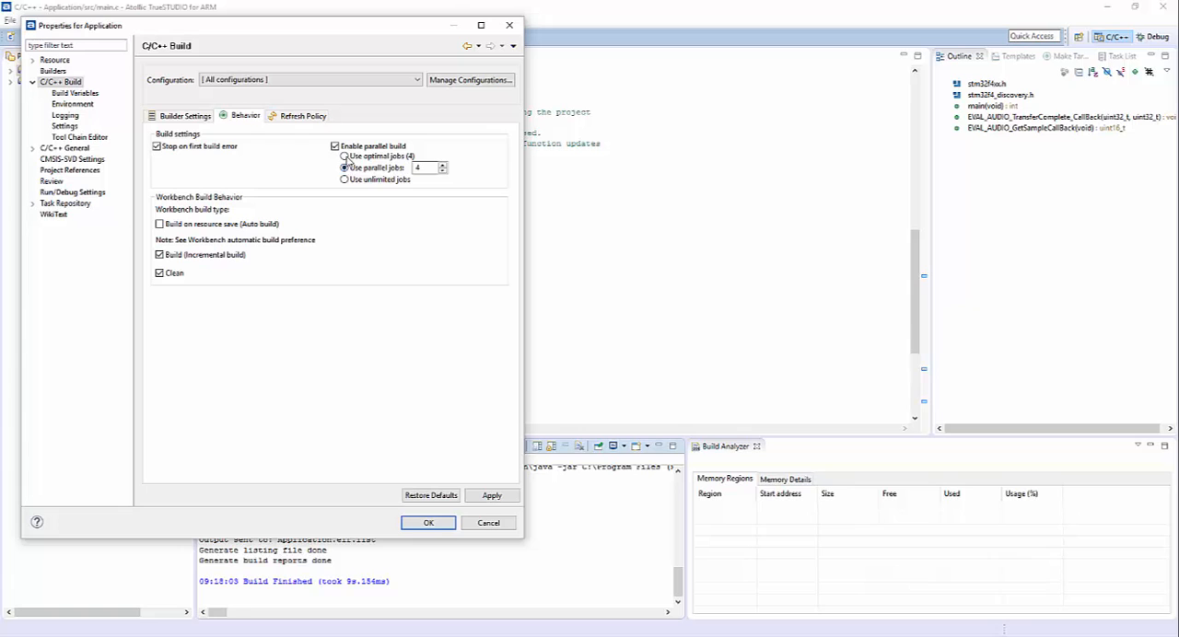
click(345, 155)
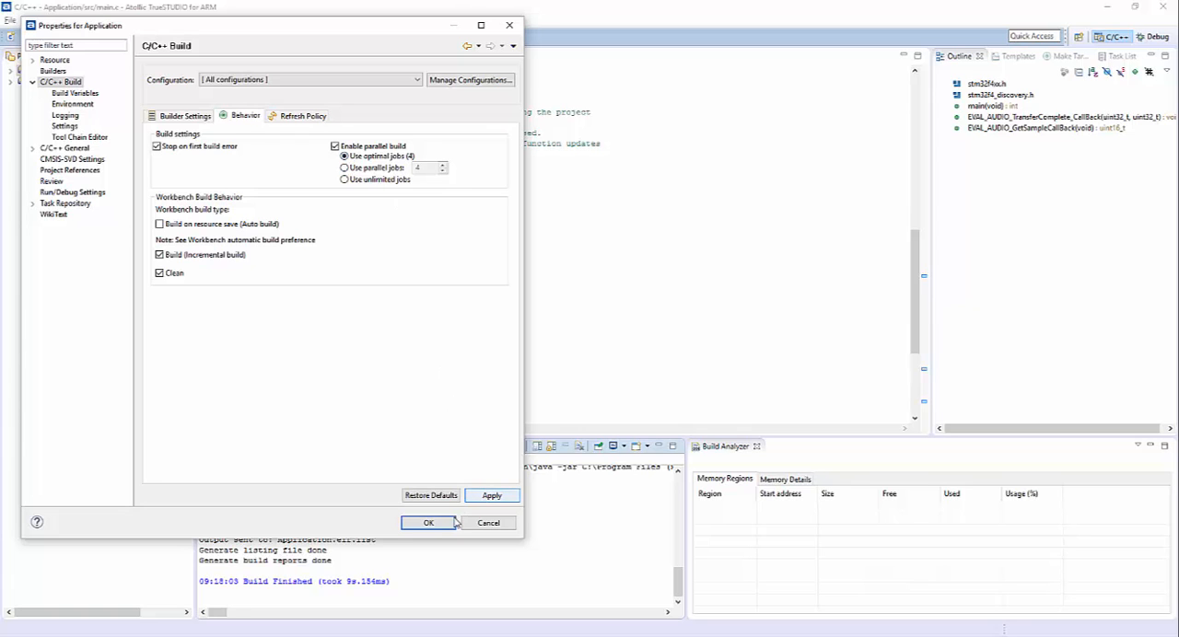
click(427, 523)
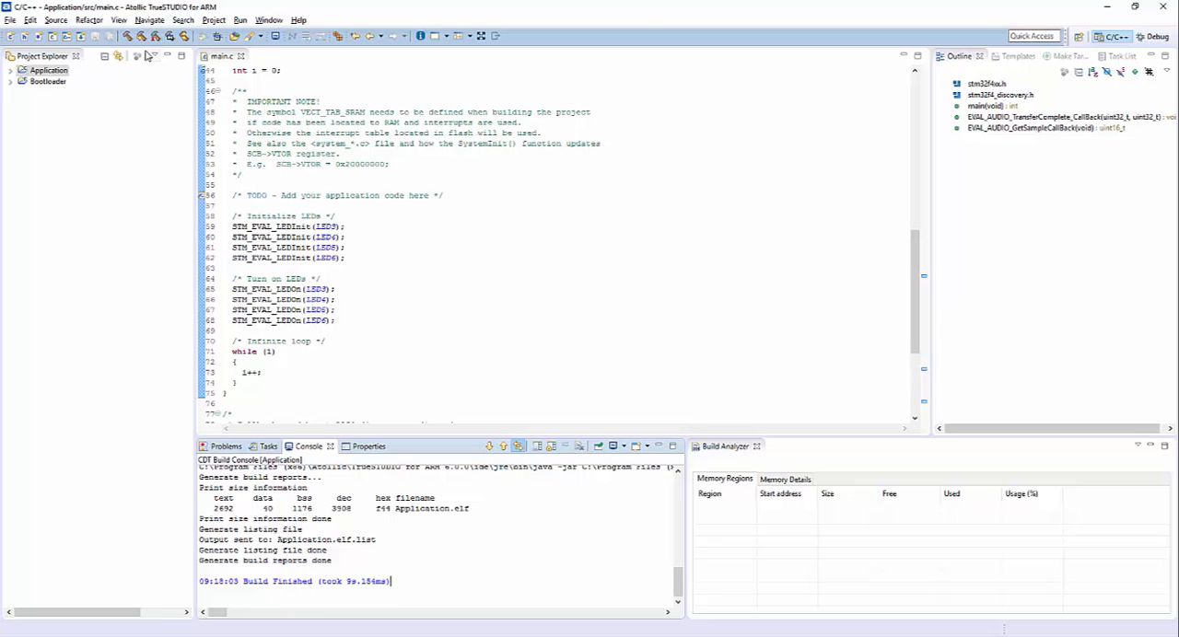
Step: Mark the old build time, clean and rebuild in parallel, and mark the new ~4.3 s time
double_click(350, 582)
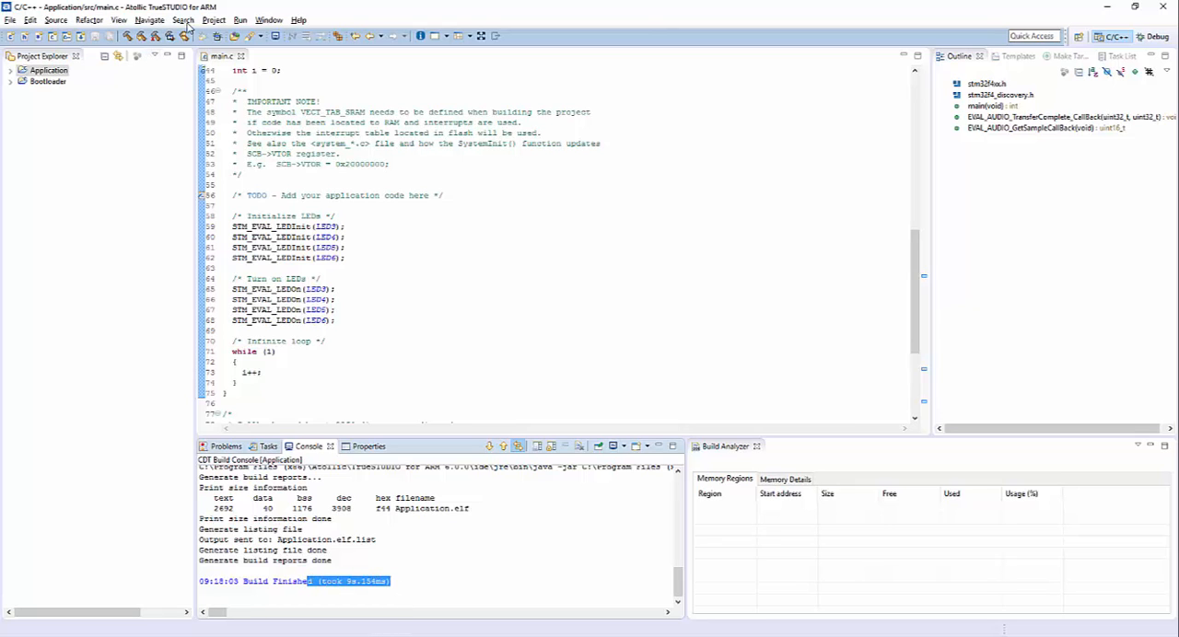
click(127, 37)
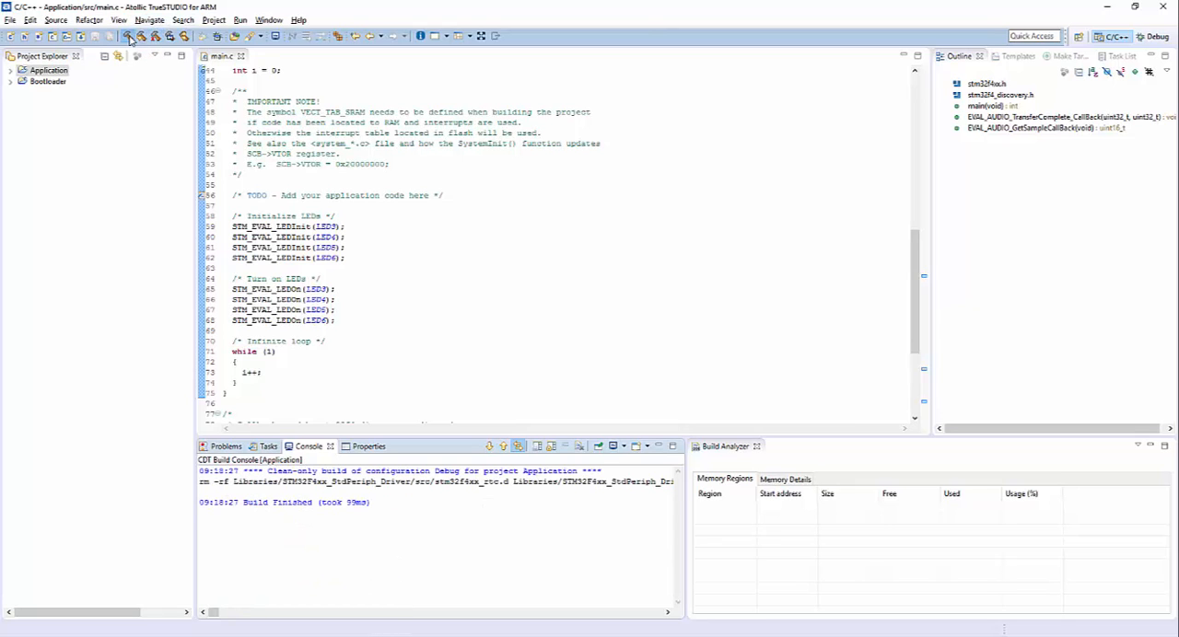
click(129, 37)
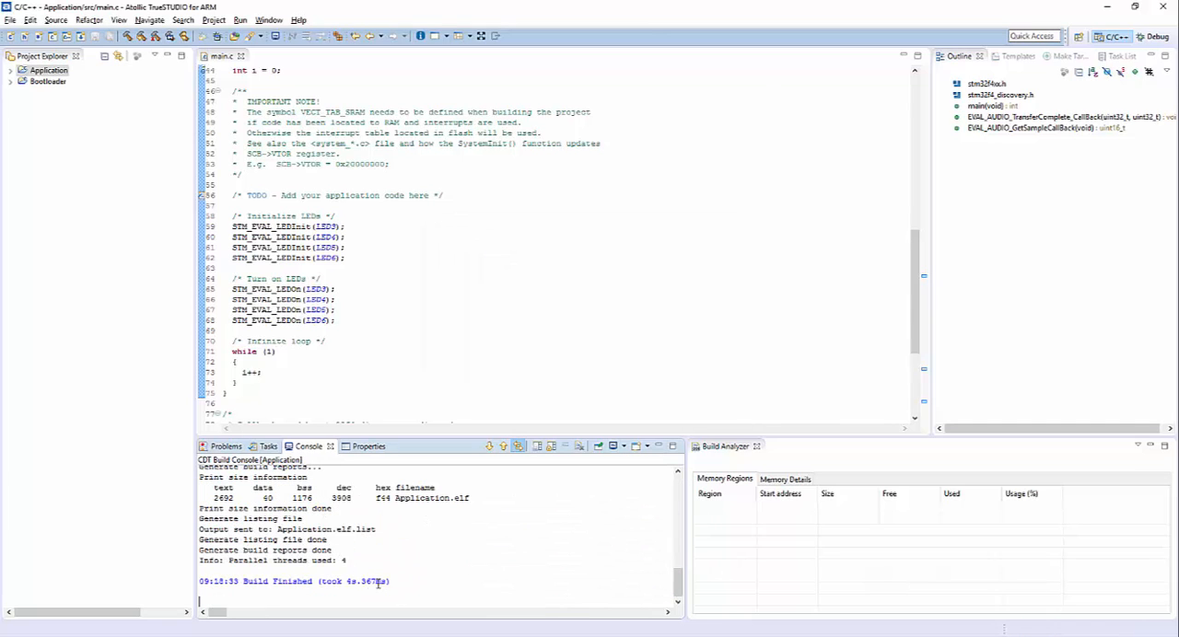
double_click(351, 582)
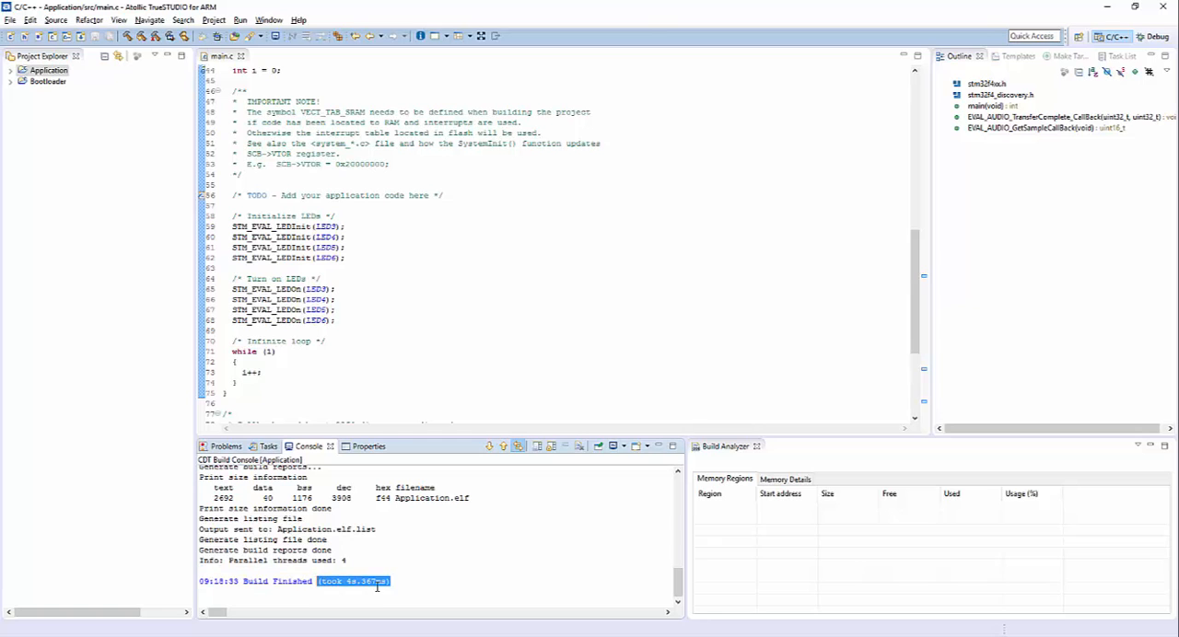